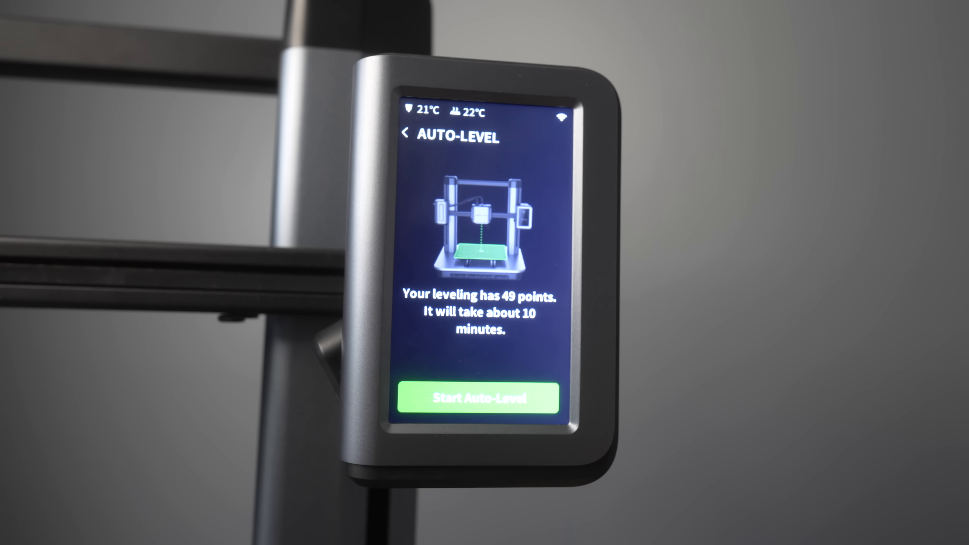
- Launch AnkerSlicer from Launchpad by searching 'anke', opening an empty AnkerMake M5 build plate
left_click(477, 397)
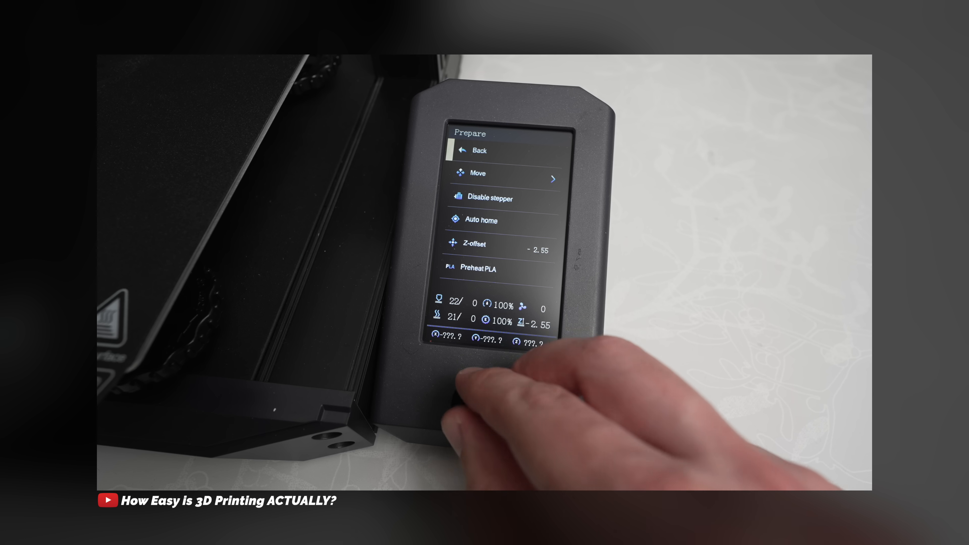
left_click(501, 245)
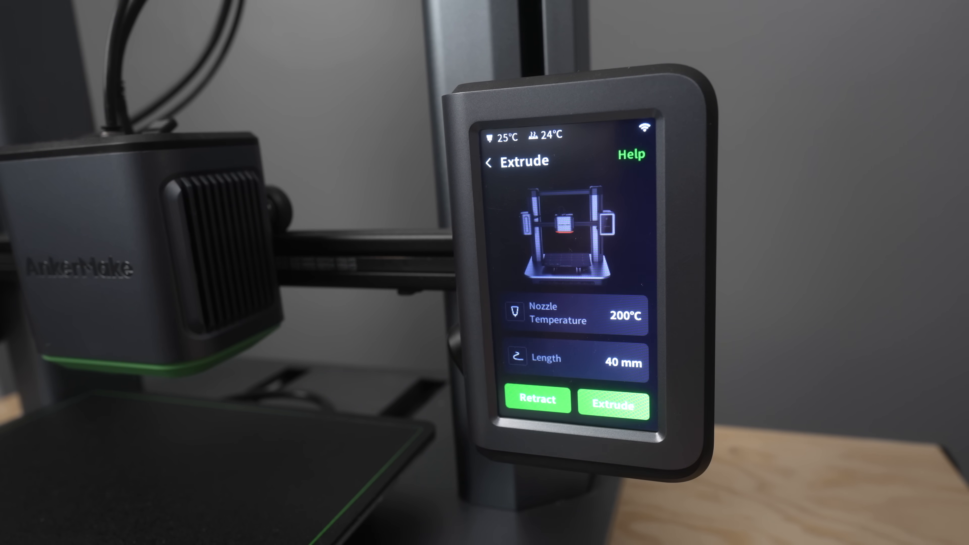
left_click(613, 404)
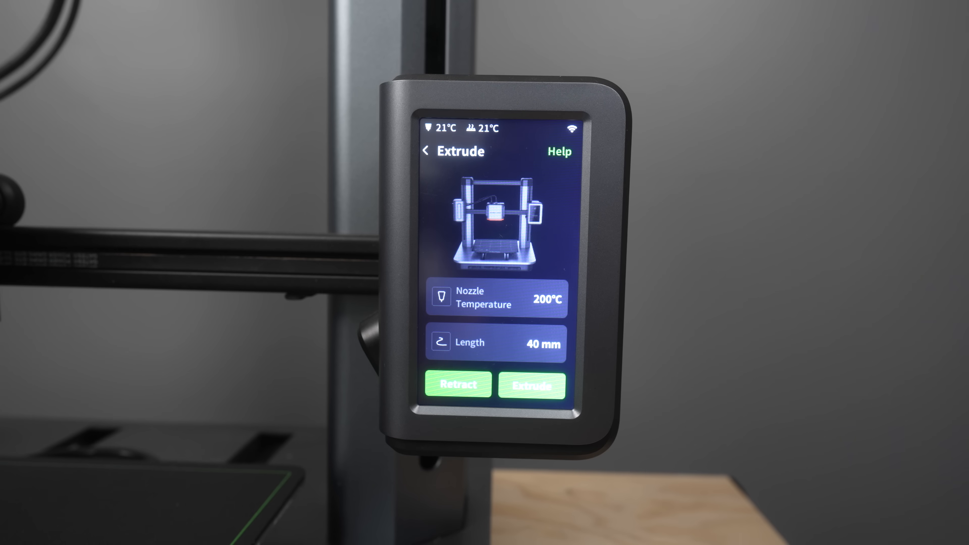
left_click(530, 385)
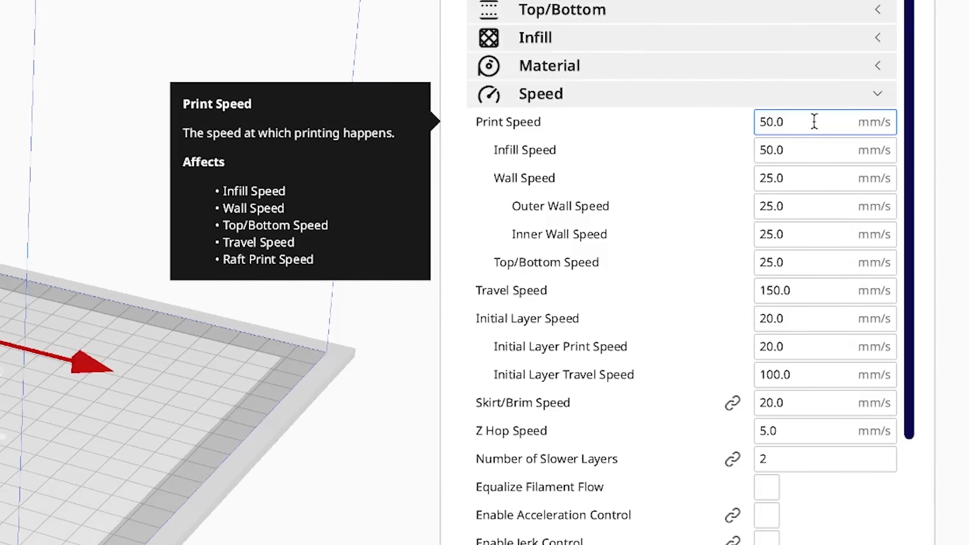
scroll("down", 3)
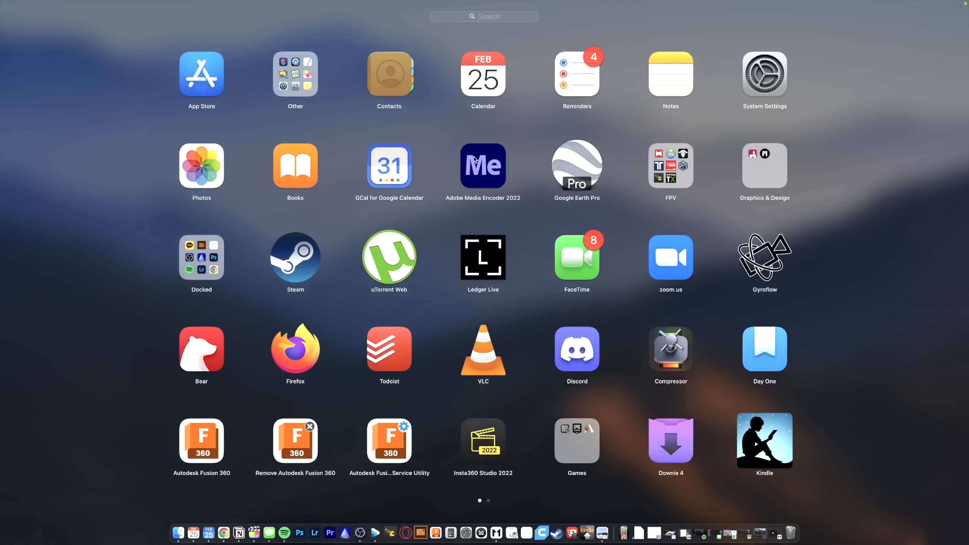
type("anke")
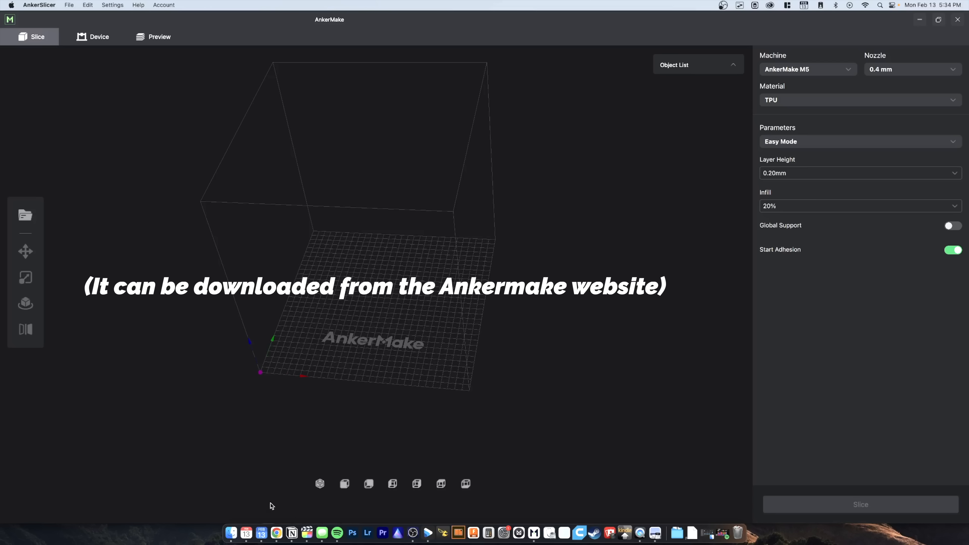
- Import the Hero9 mount STL, choose PLA+ material and switch on Global Support
left_click(24, 215)
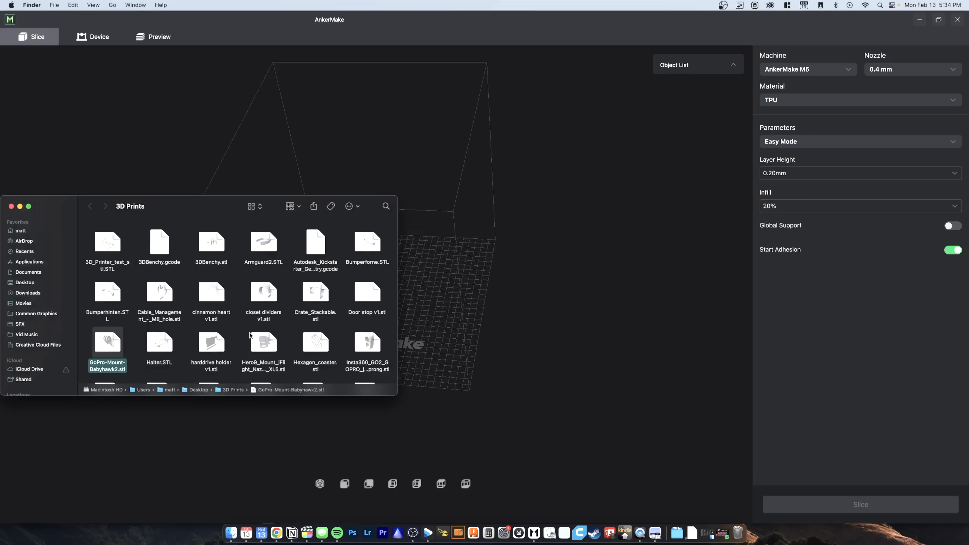
left_click(264, 346)
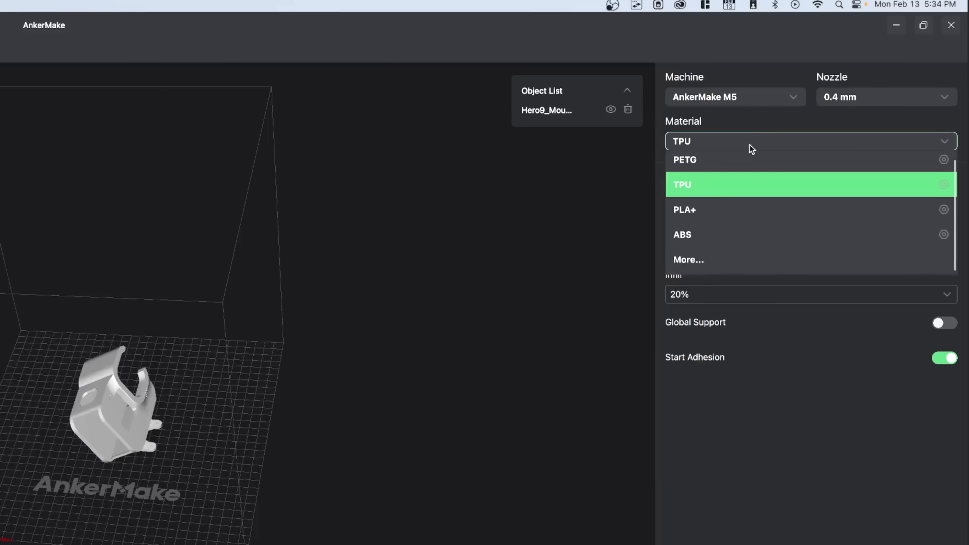
left_click(685, 209)
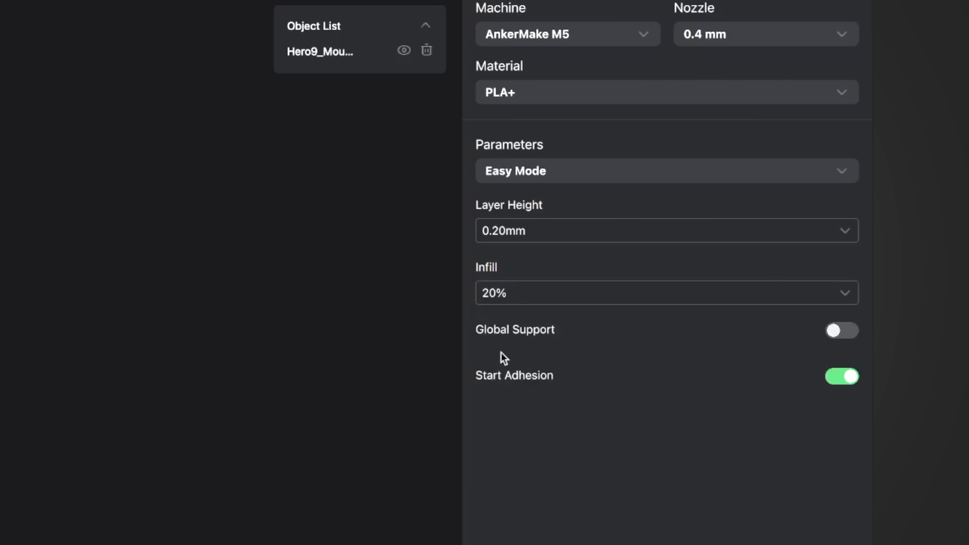
mouse_move(851, 333)
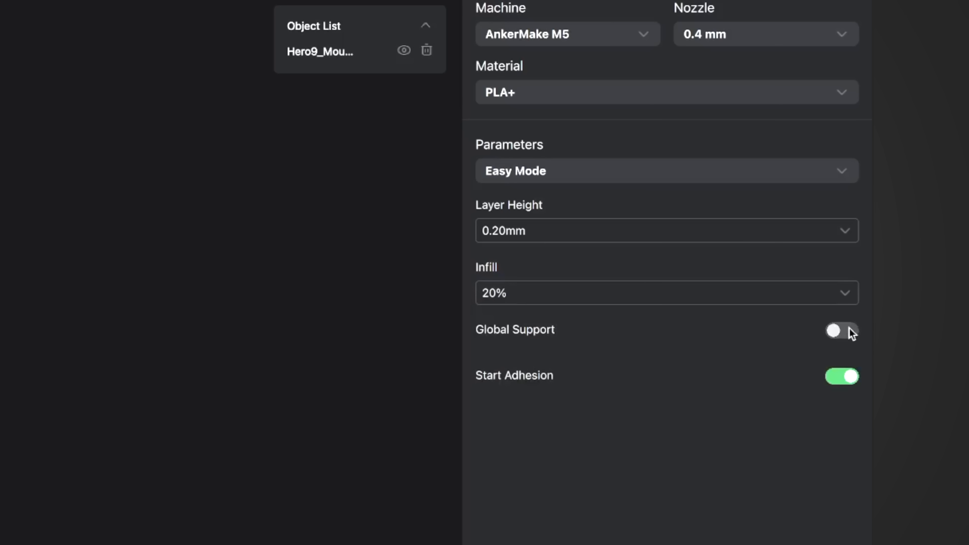
left_click(842, 331)
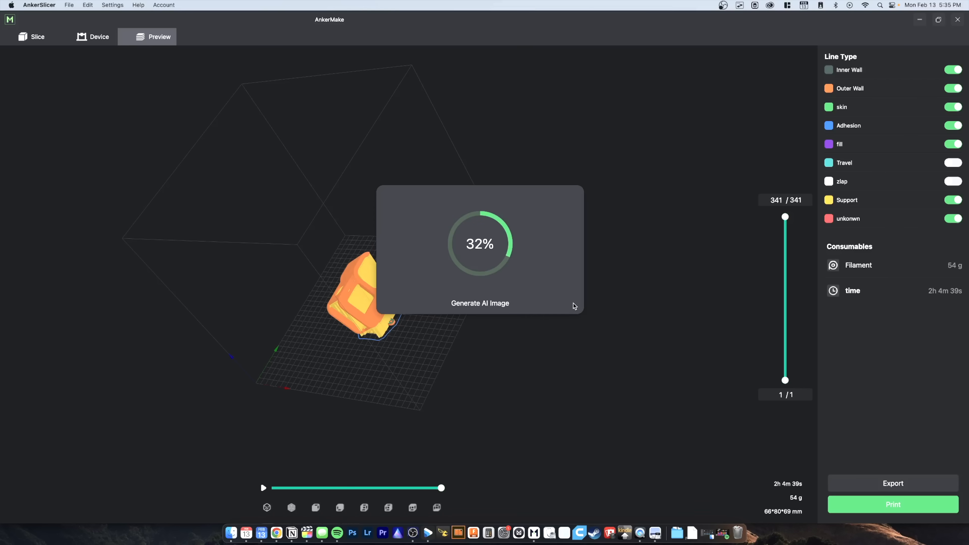
- Print the sliced mount on the Anker 1 printer via the My Printer dialog
left_click(893, 505)
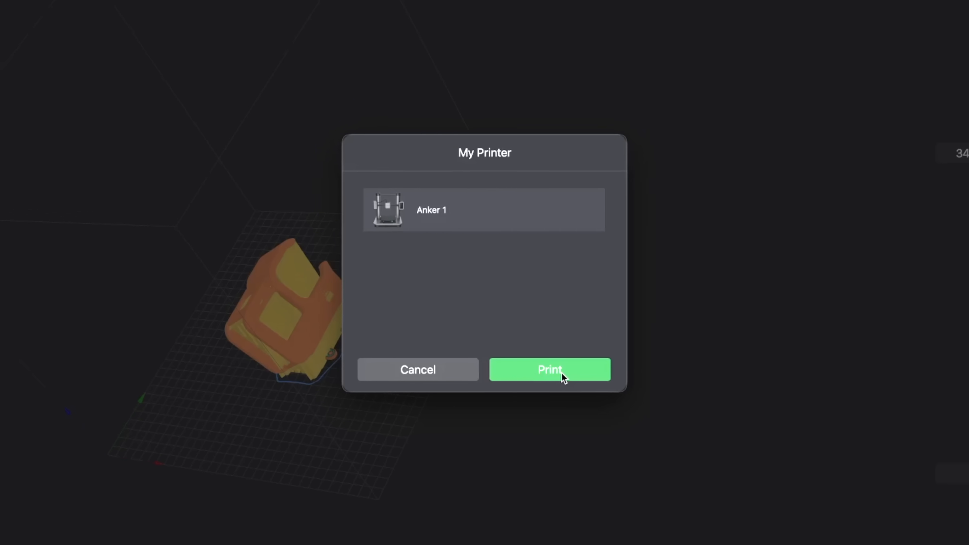
left_click(549, 370)
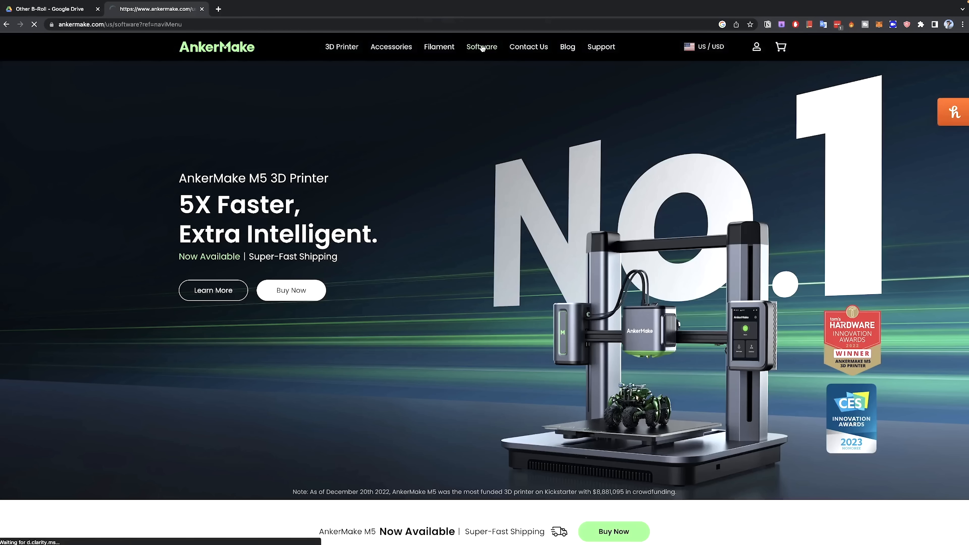
- Go to the Software download center, then move on to the AnkerMake M5 Kickstarter page
left_click(481, 47)
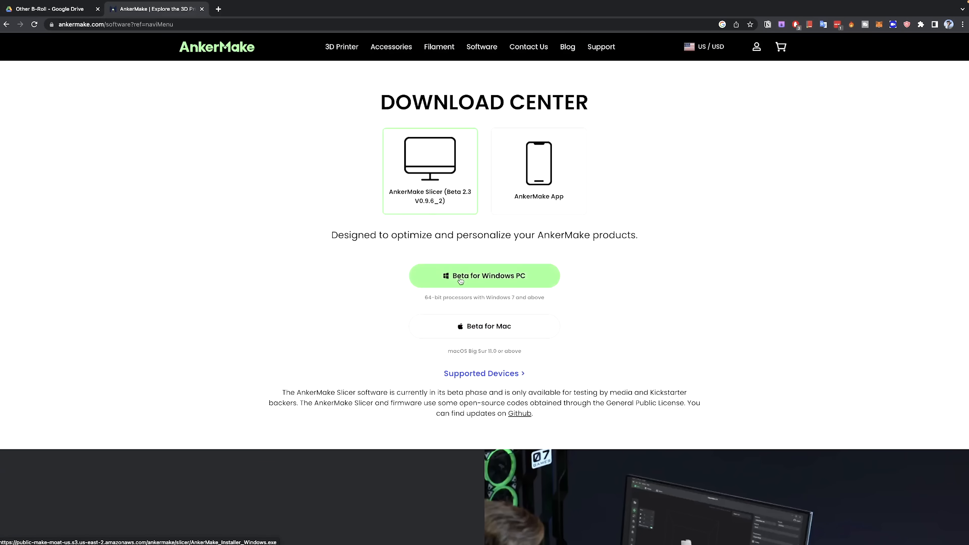
mouse_move(397, 394)
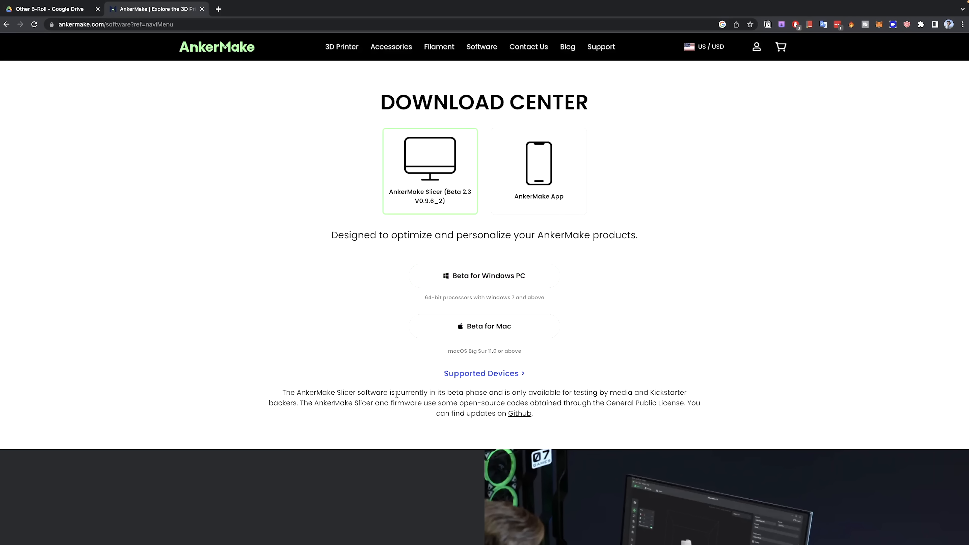
left_click(297, 19)
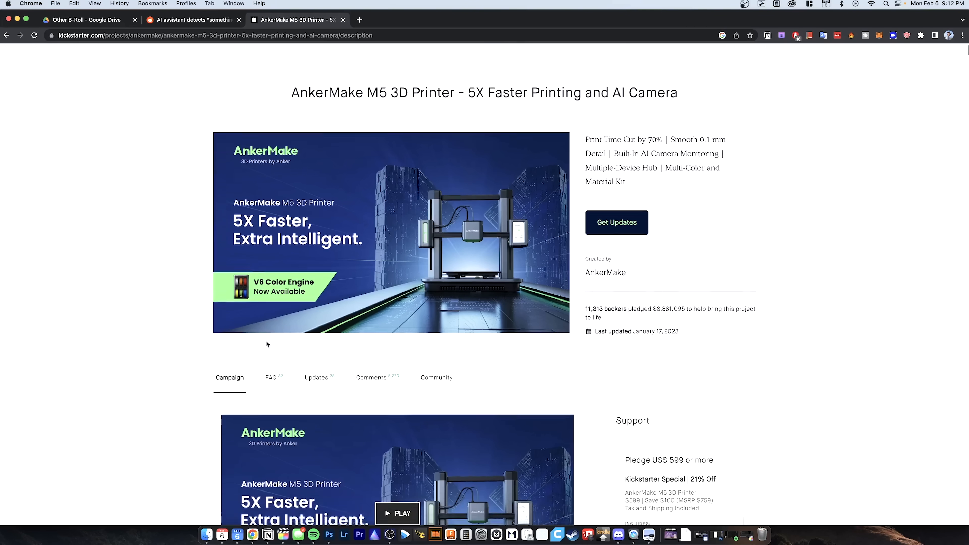
- Scroll the Kickstarter story down to the guaranteed delivery and free shipping graphics
scroll("down", 3)
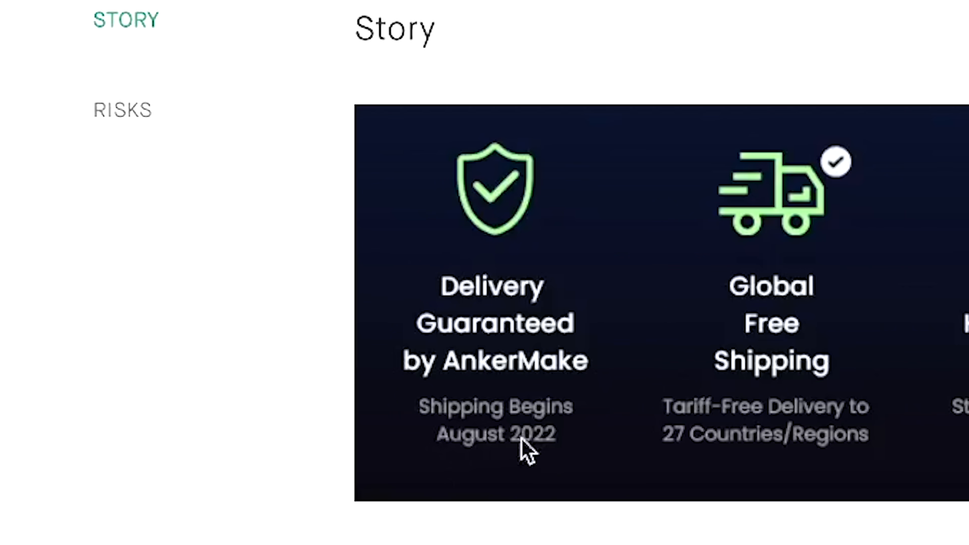
mouse_move(485, 535)
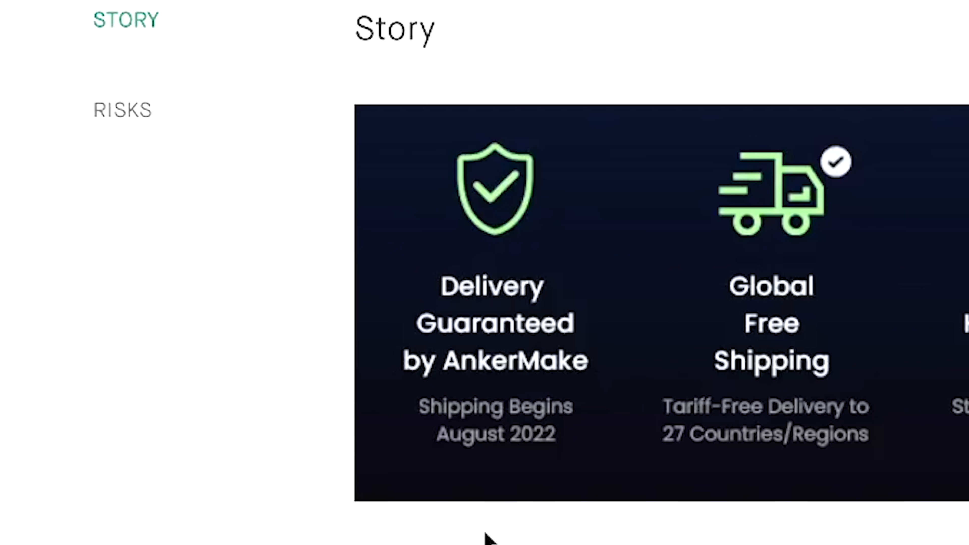
scroll("down", 3)
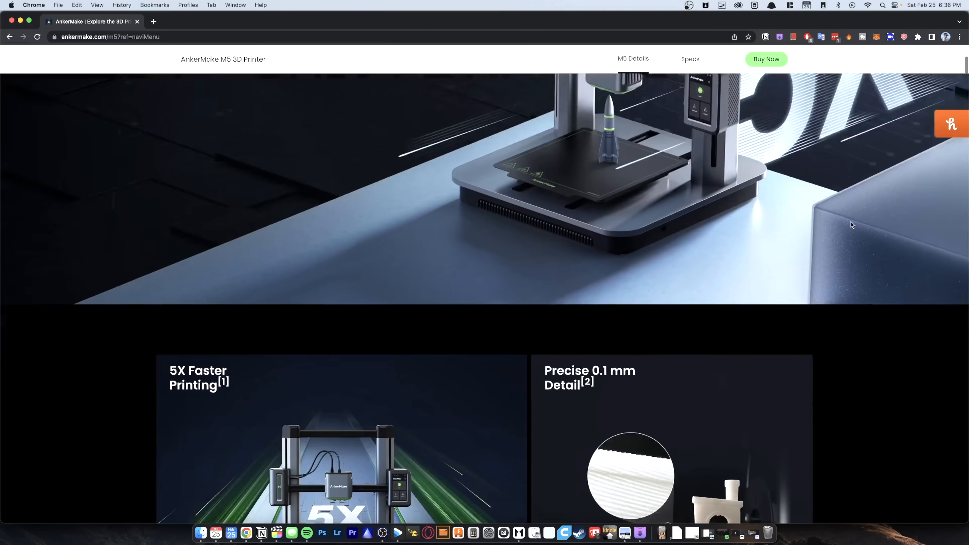
- Scroll the M5 product page to the integrated camera and Worry-Free Printing sections
scroll("down", 3)
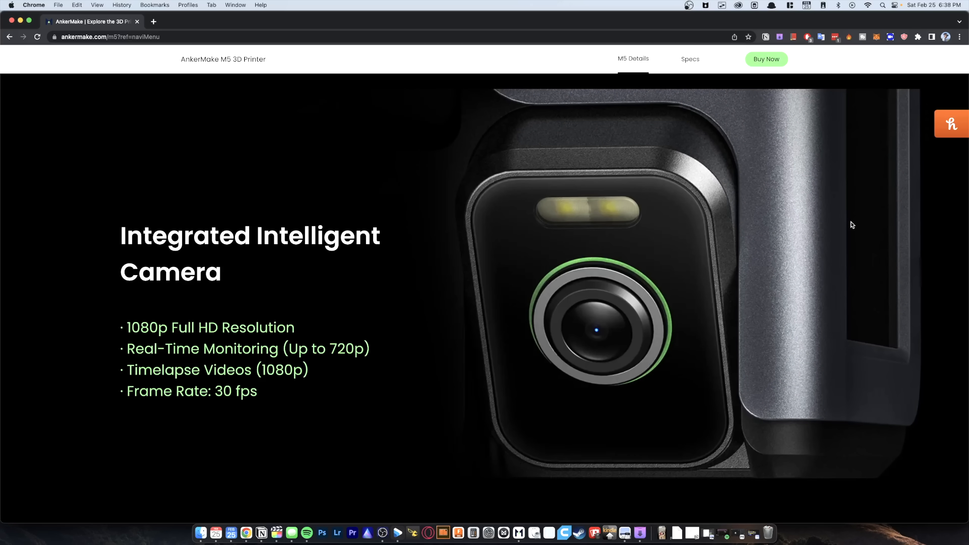
scroll("down", 3)
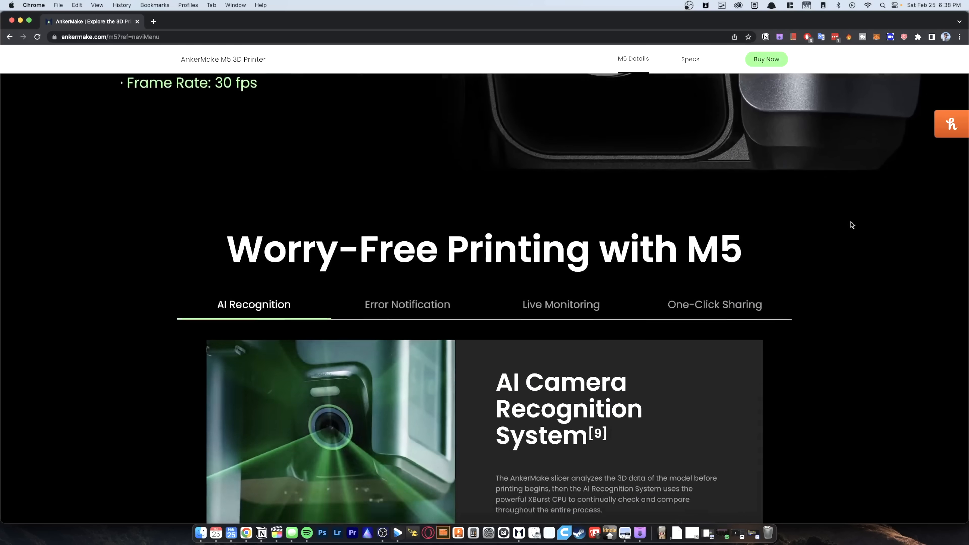